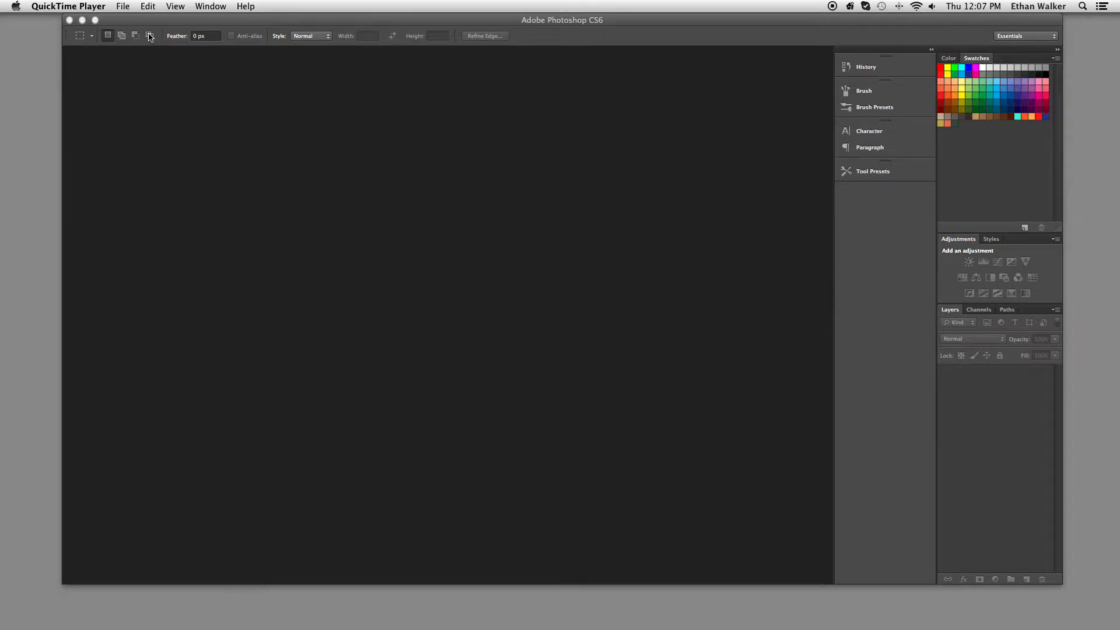
pyautogui.moveTo(128, 16)
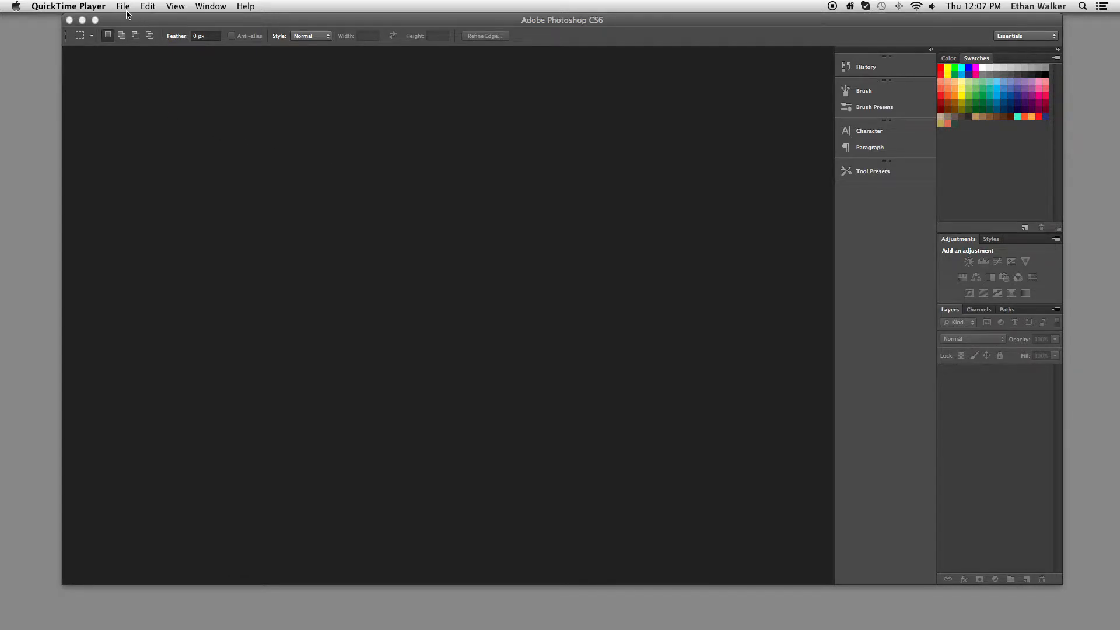
pyautogui.moveTo(164, 85)
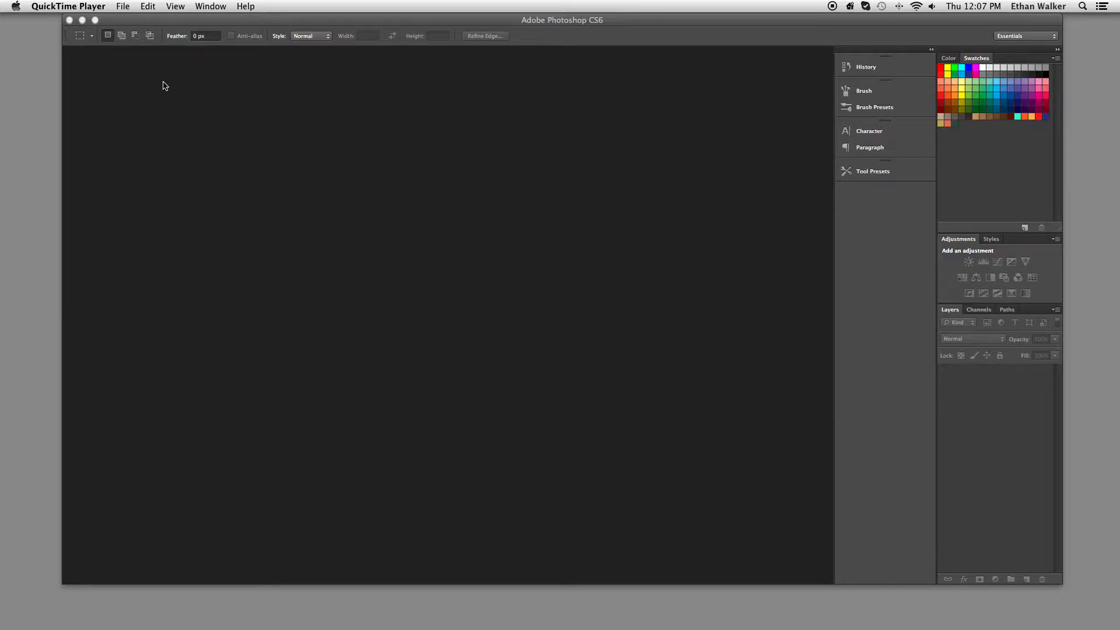
# Create a new white document, Untitled-1, with a width of 51.9 cm
pyautogui.click(96, 6)
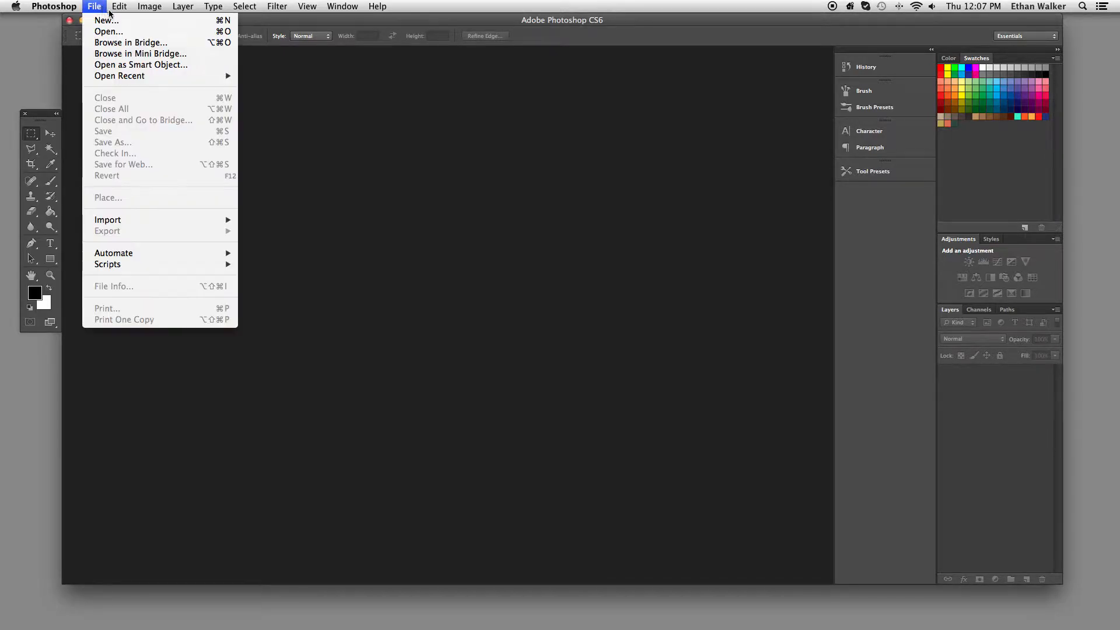
pyautogui.click(104, 20)
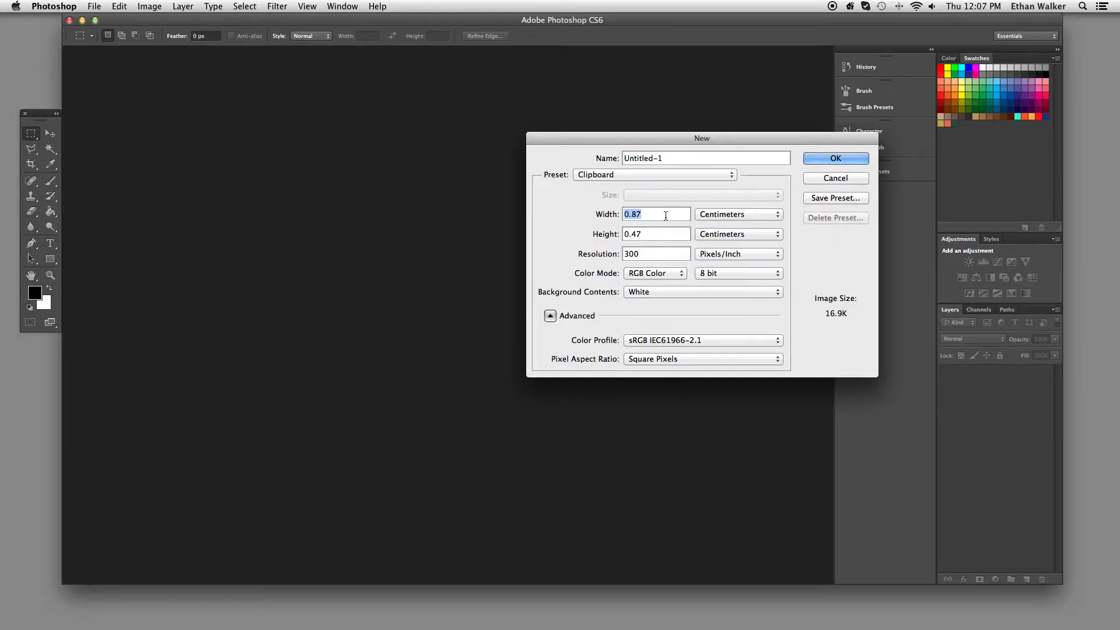
pyautogui.write('51.9')
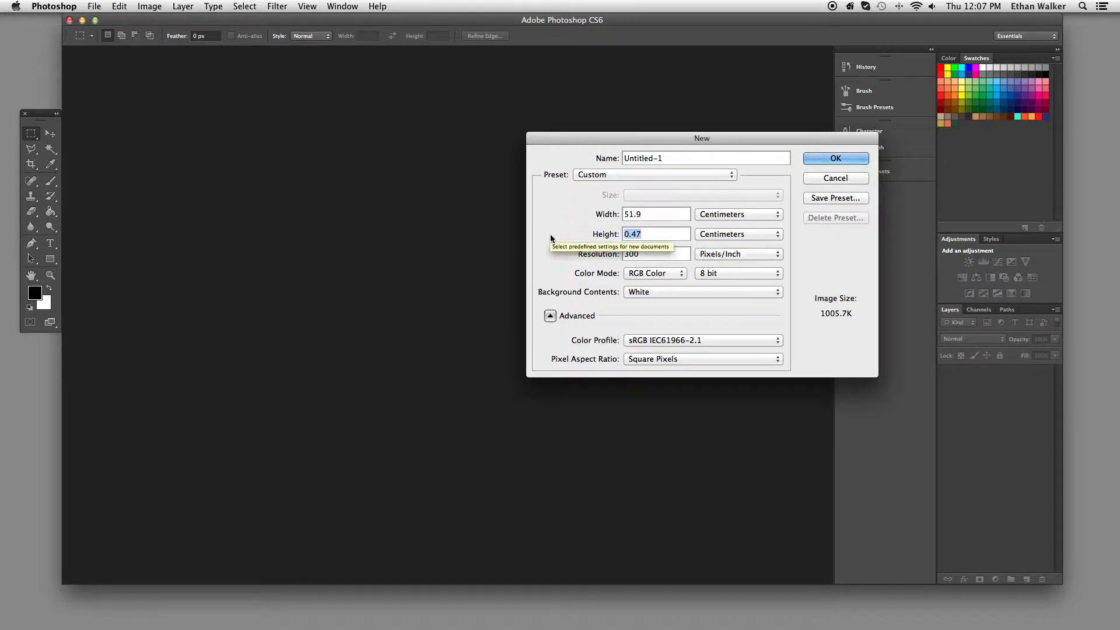
pyautogui.click(835, 158)
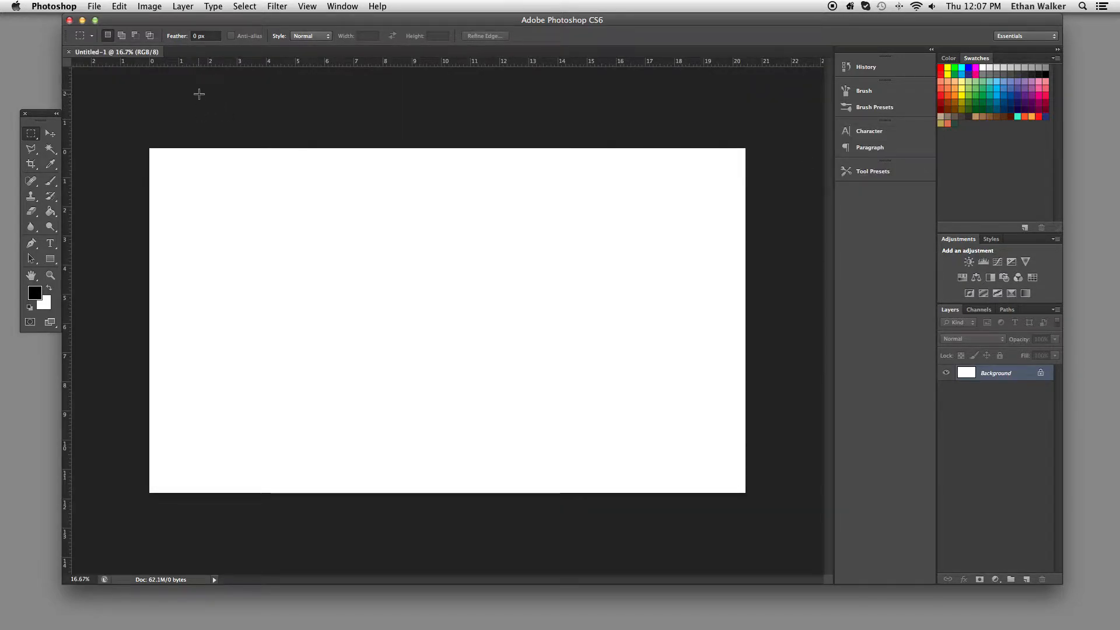
pyautogui.moveTo(167, 97)
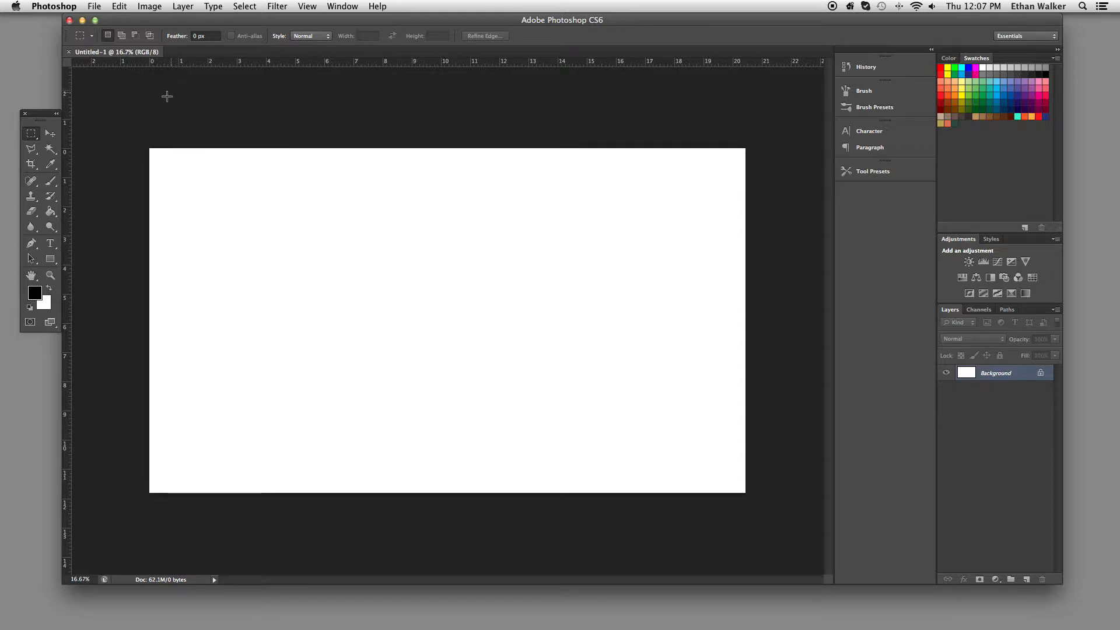
pyautogui.moveTo(276, 63)
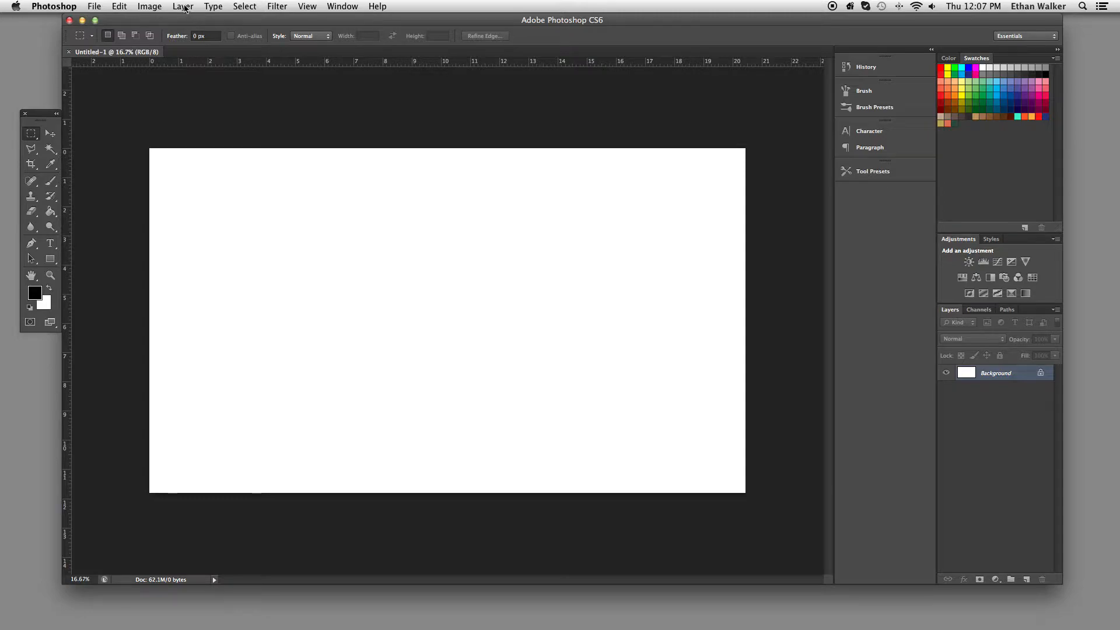
# Add a Pattern Fill layer using the red pattern at 32% scale
pyautogui.click(183, 5)
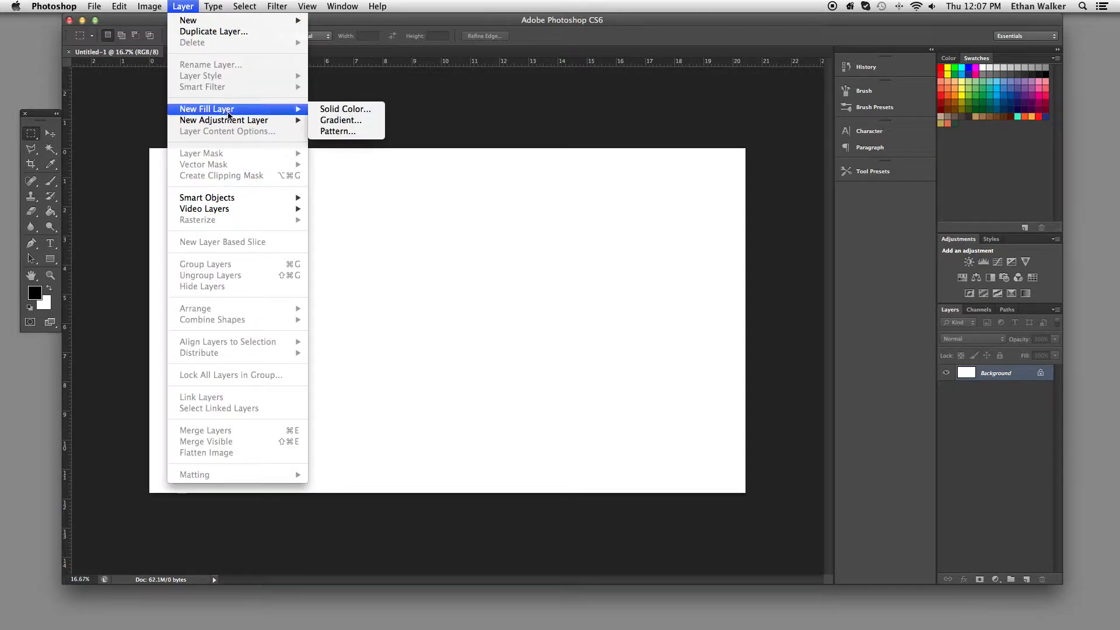
pyautogui.moveTo(345, 109)
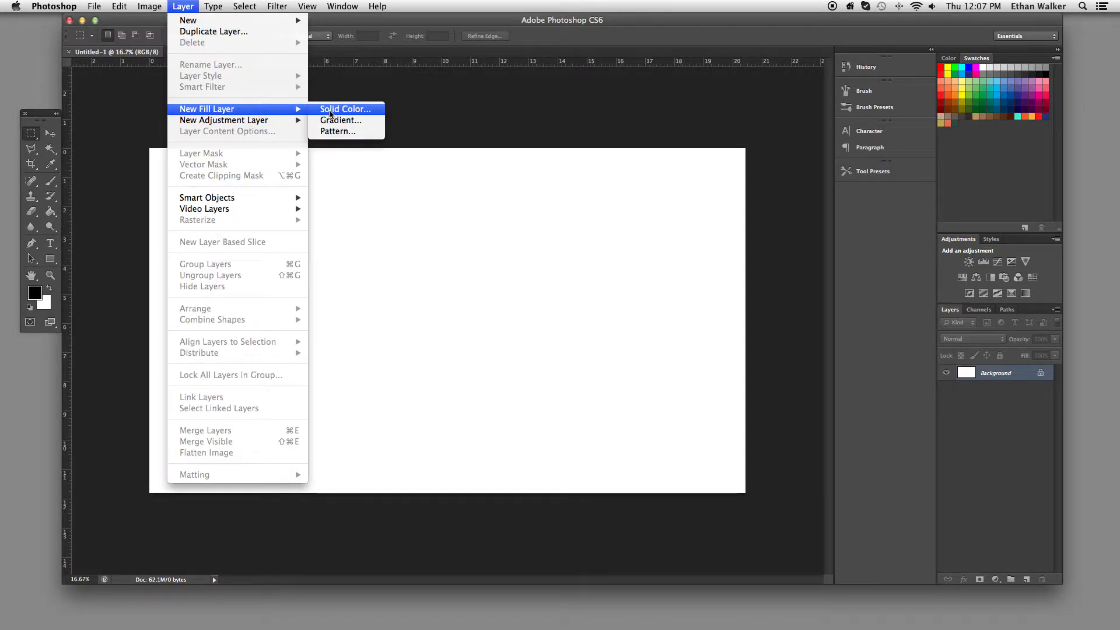
pyautogui.moveTo(338, 137)
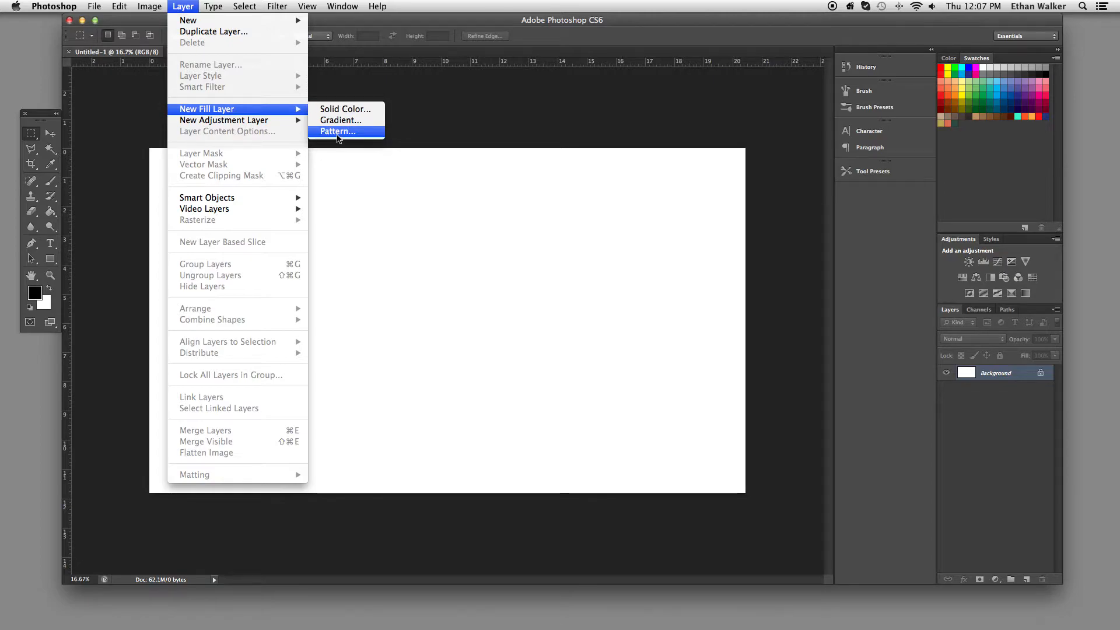
pyautogui.click(336, 131)
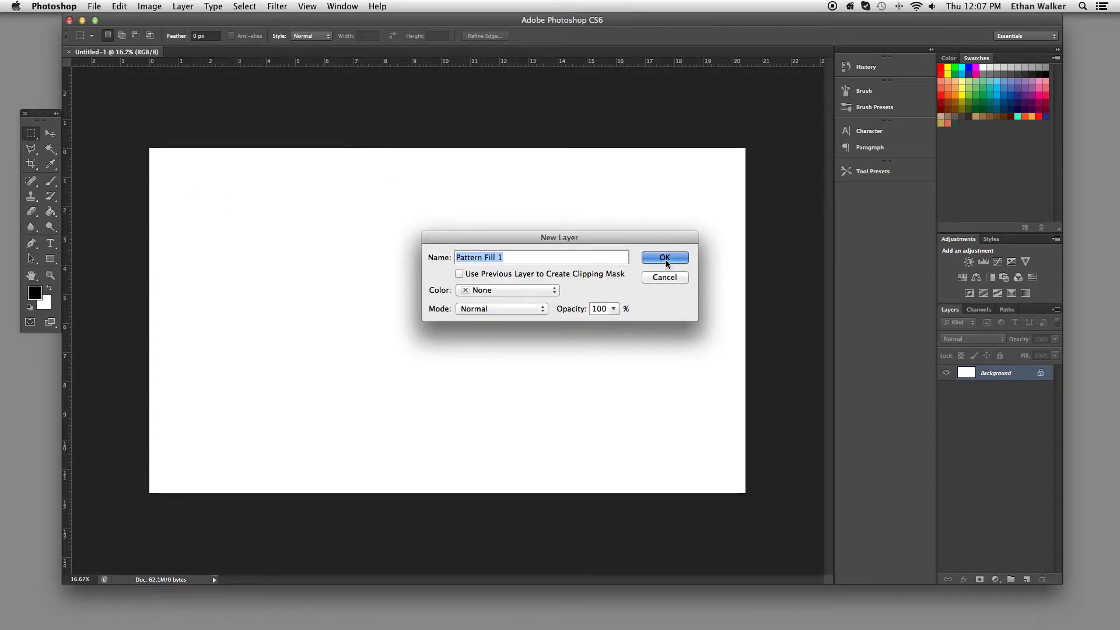
pyautogui.click(664, 257)
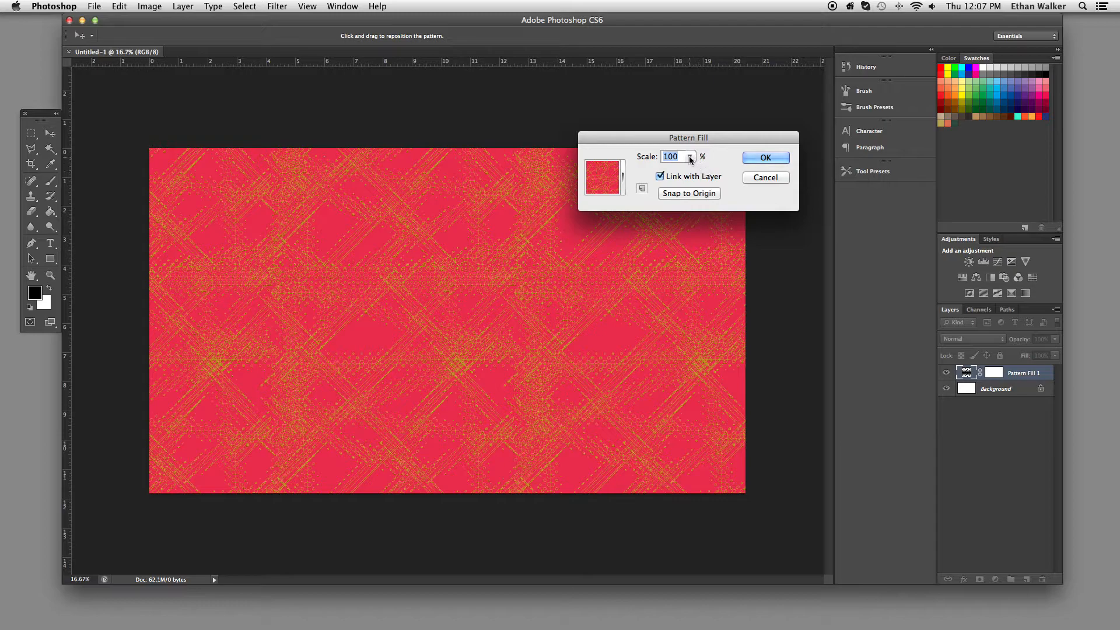
pyautogui.click(630, 178)
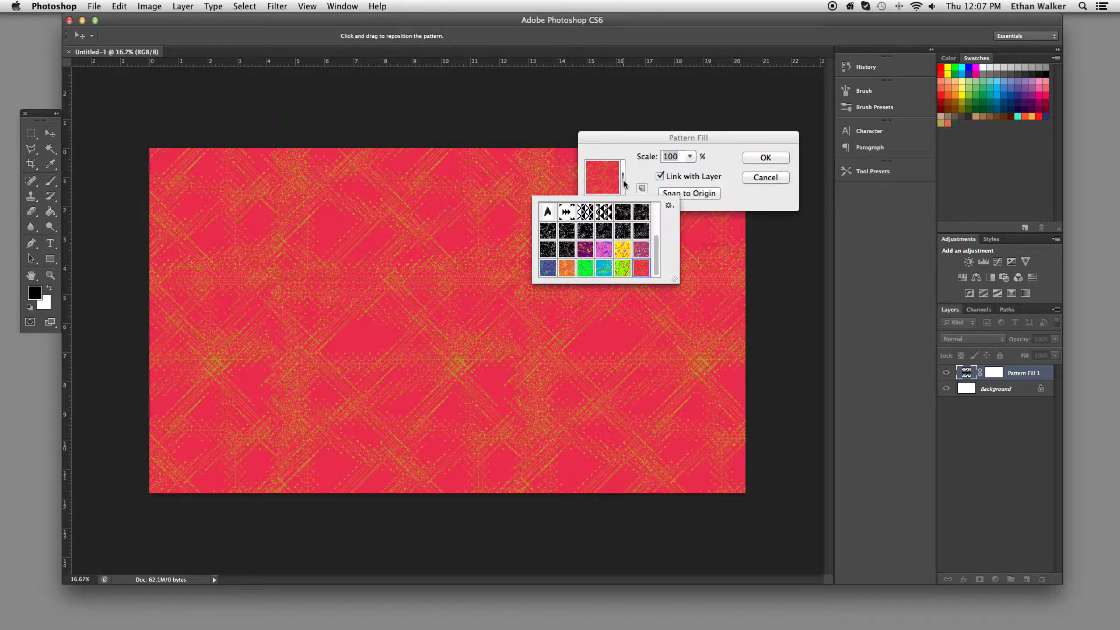
pyautogui.click(548, 268)
pyautogui.write('32')
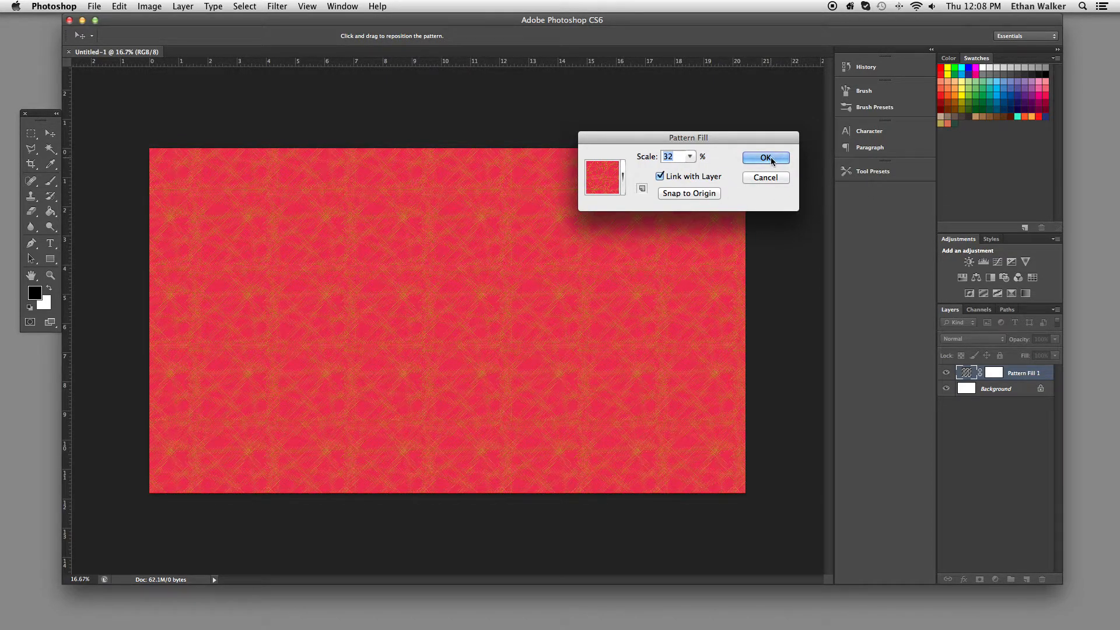
pyautogui.click(765, 158)
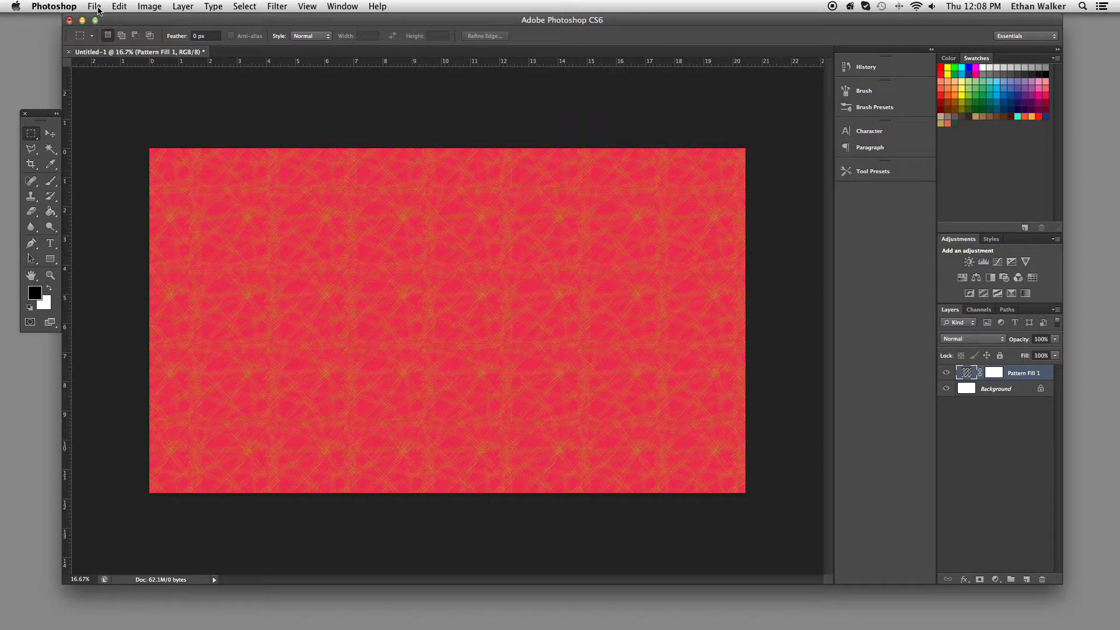
# Place tribepat.psd from the Desktop as a layer above Pattern Fill 1
pyautogui.click(92, 6)
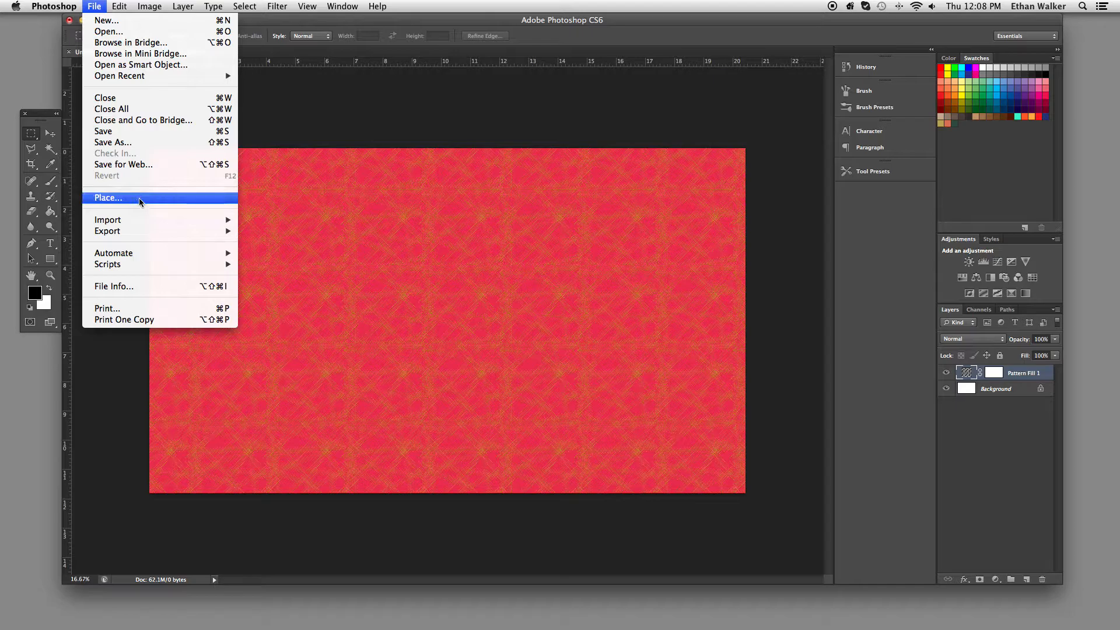
pyautogui.click(107, 197)
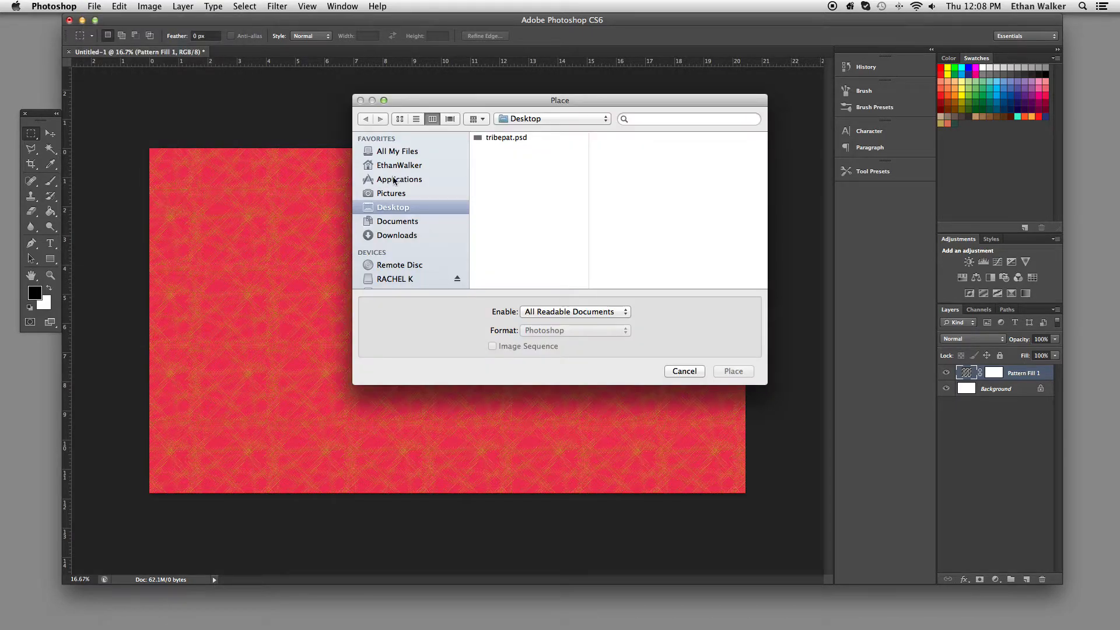
pyautogui.click(506, 137)
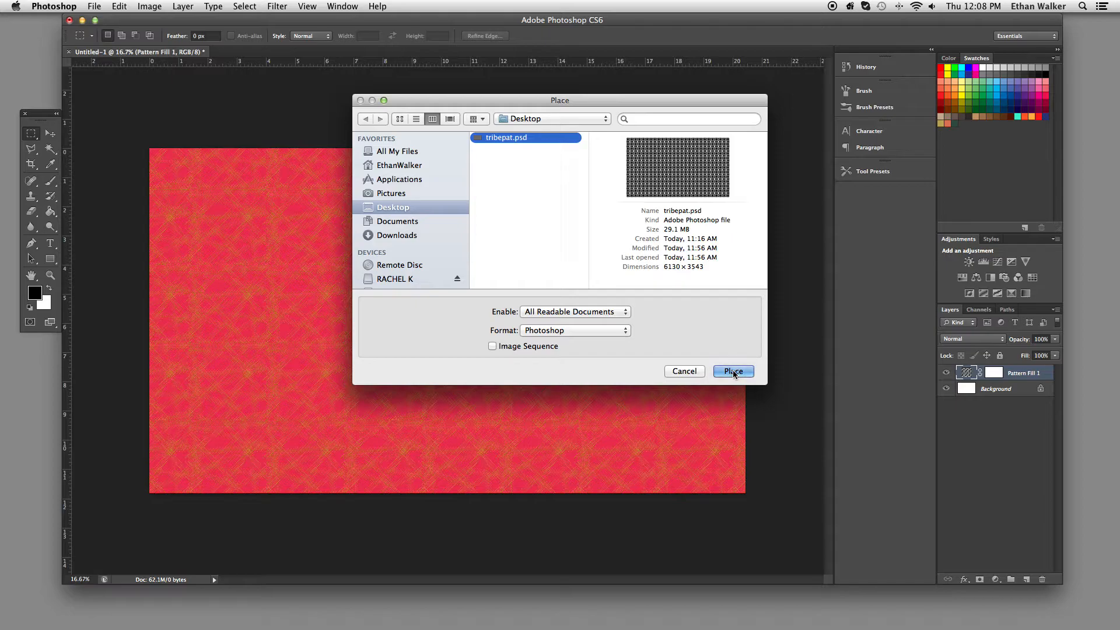
pyautogui.click(733, 371)
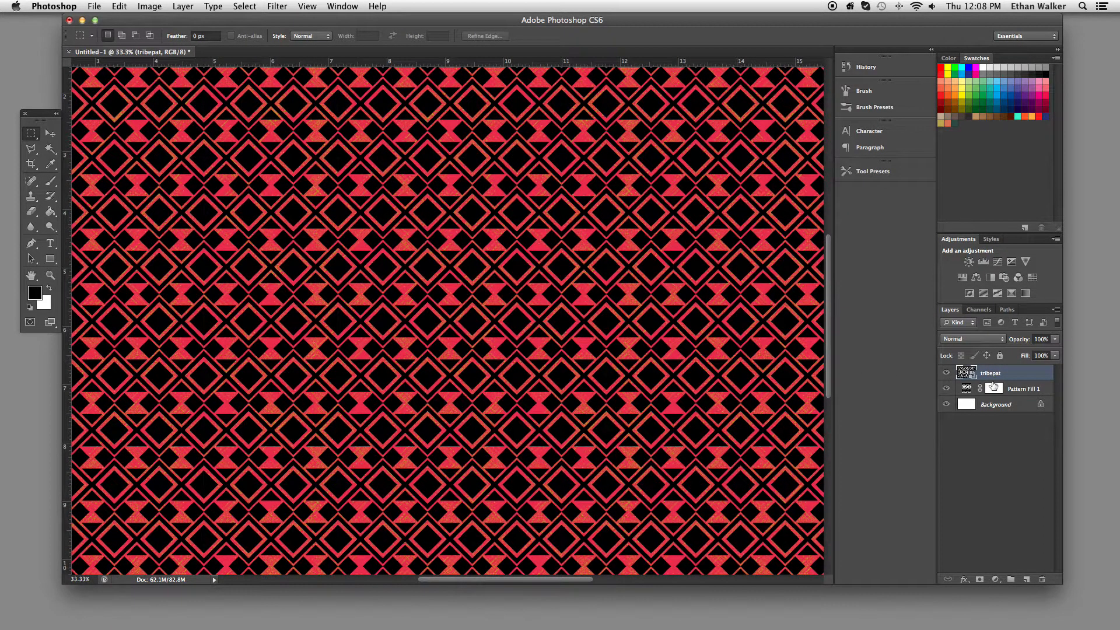
# Open Blending Options from the tribepat layer's right-click menu
pyautogui.rightClick(990, 372)
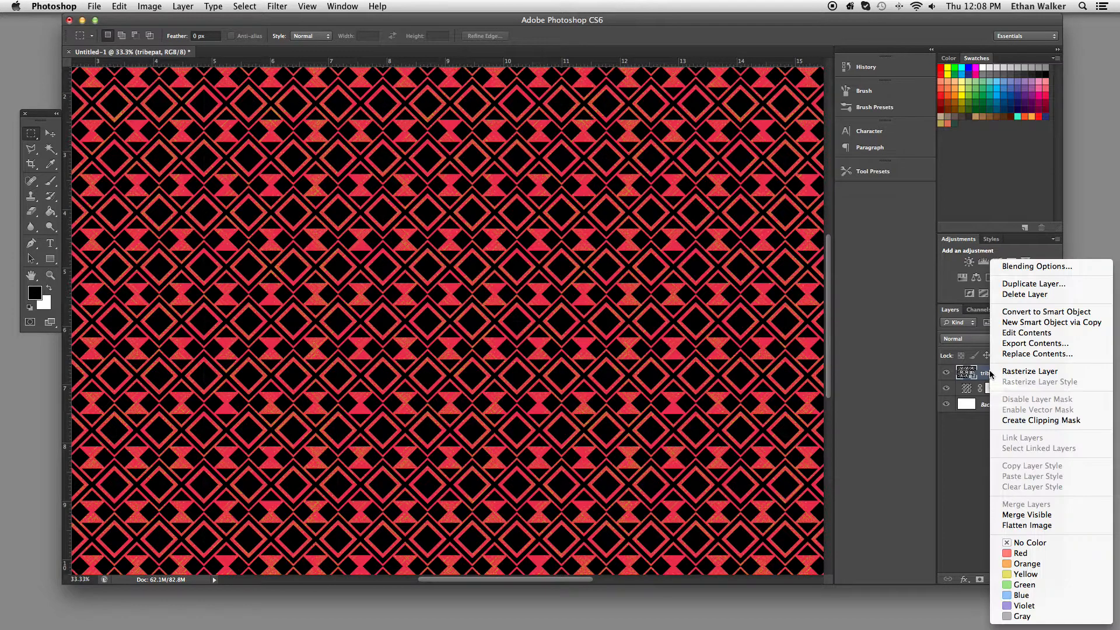
pyautogui.moveTo(1035, 343)
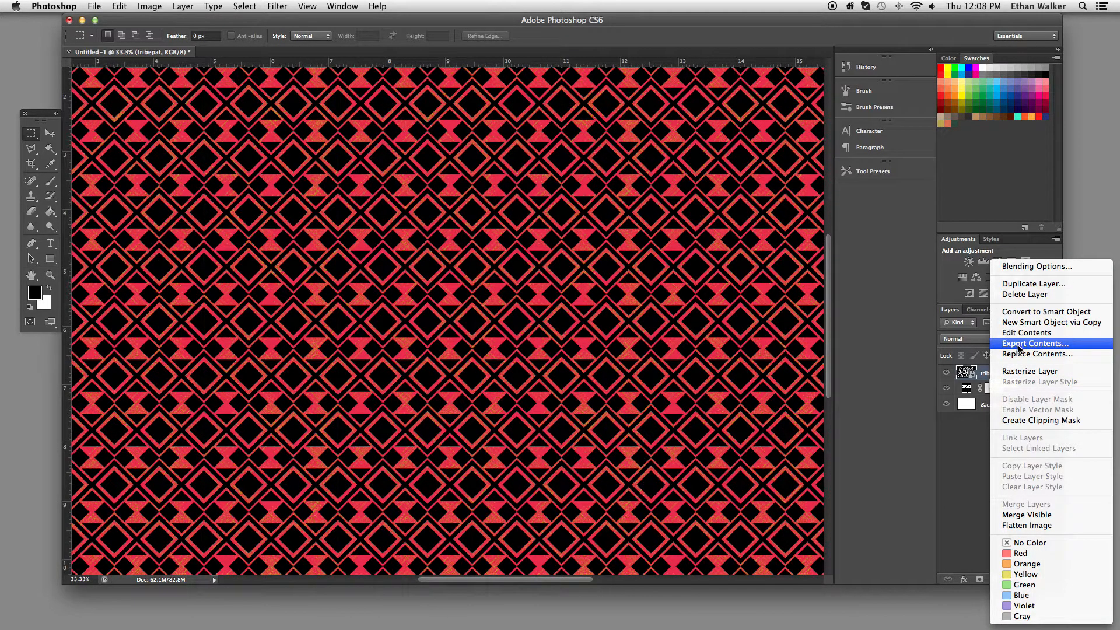
pyautogui.moveTo(1036, 266)
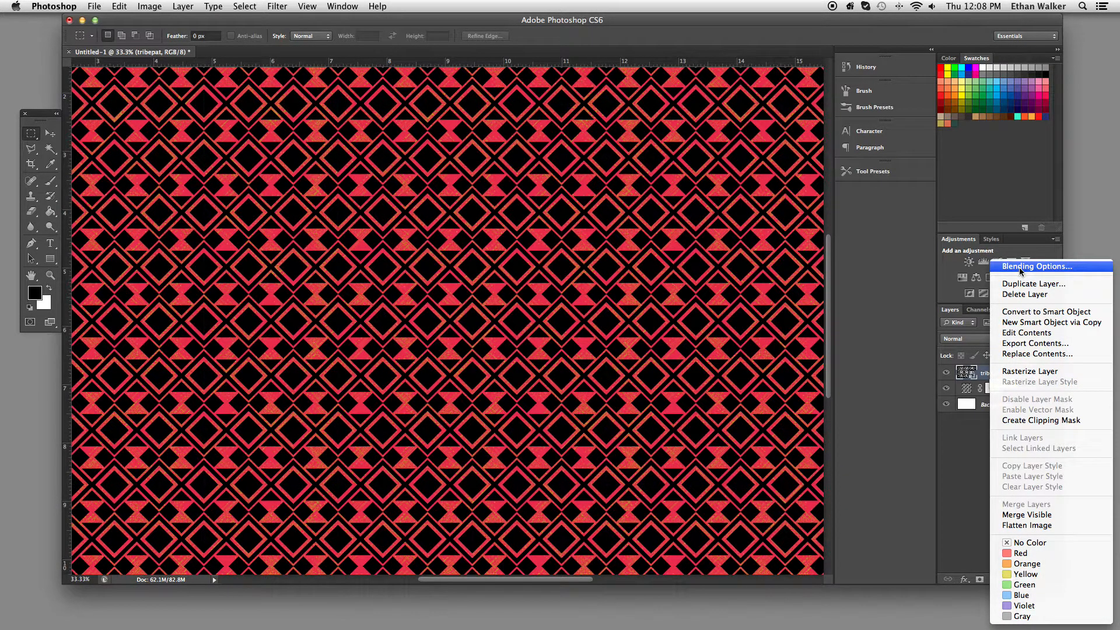
pyautogui.click(1036, 266)
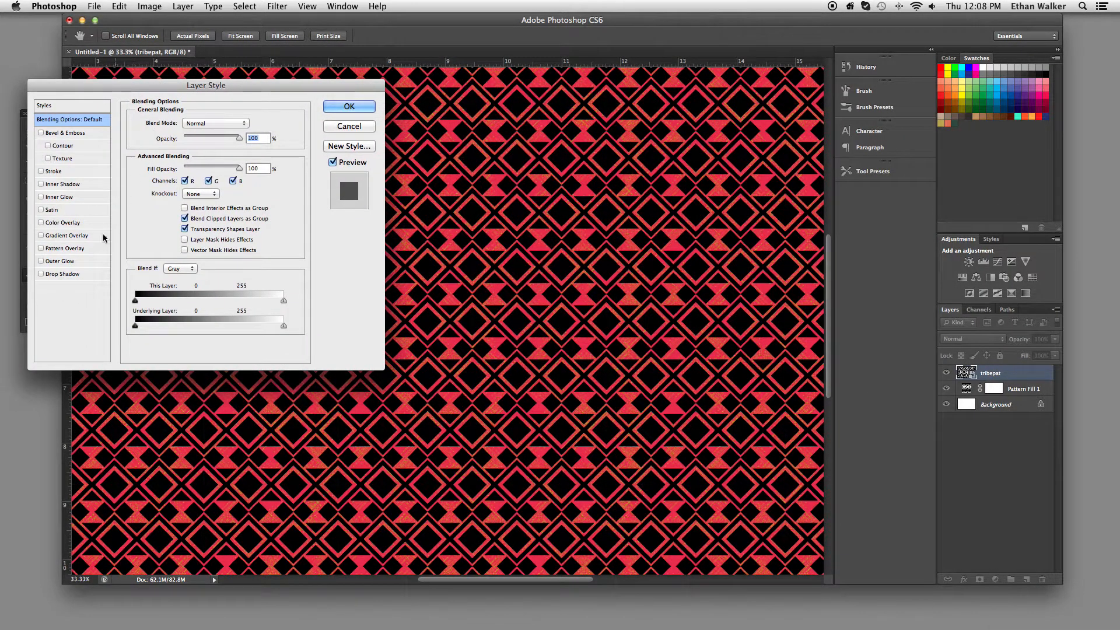
# Apply a Pattern Overlay with the cyan-green pattern at 45% scale
pyautogui.click(40, 248)
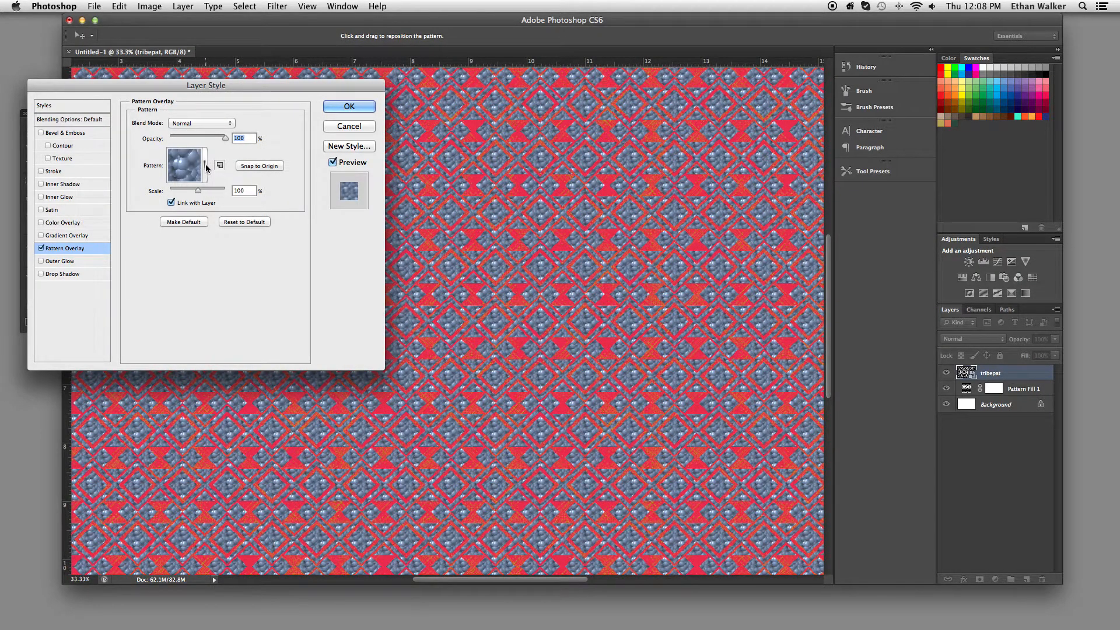
pyautogui.click(203, 165)
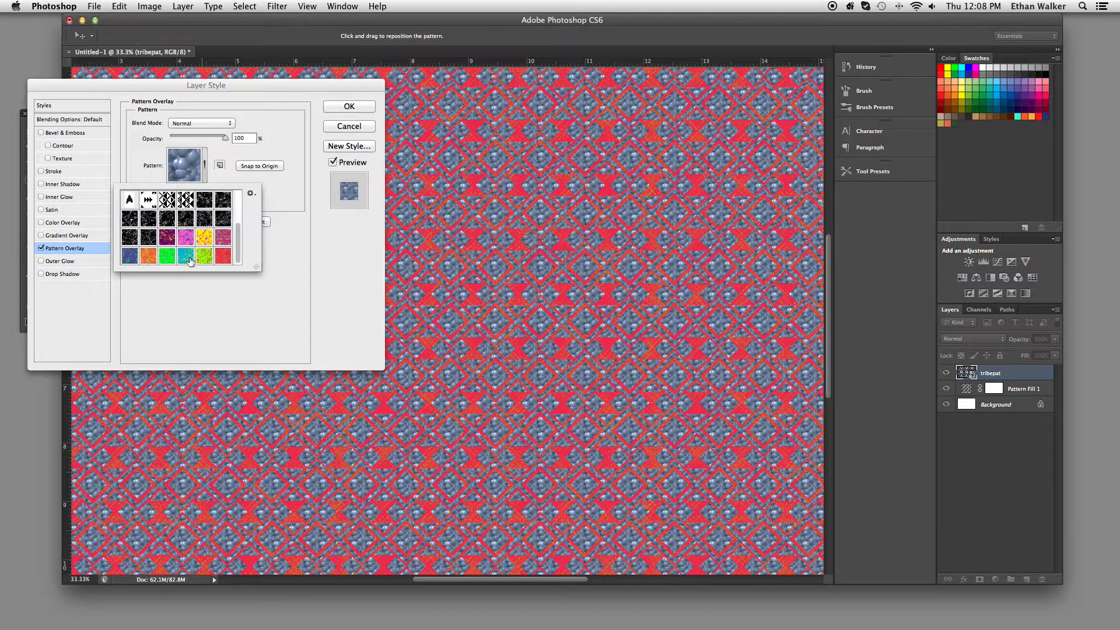
pyautogui.click(167, 256)
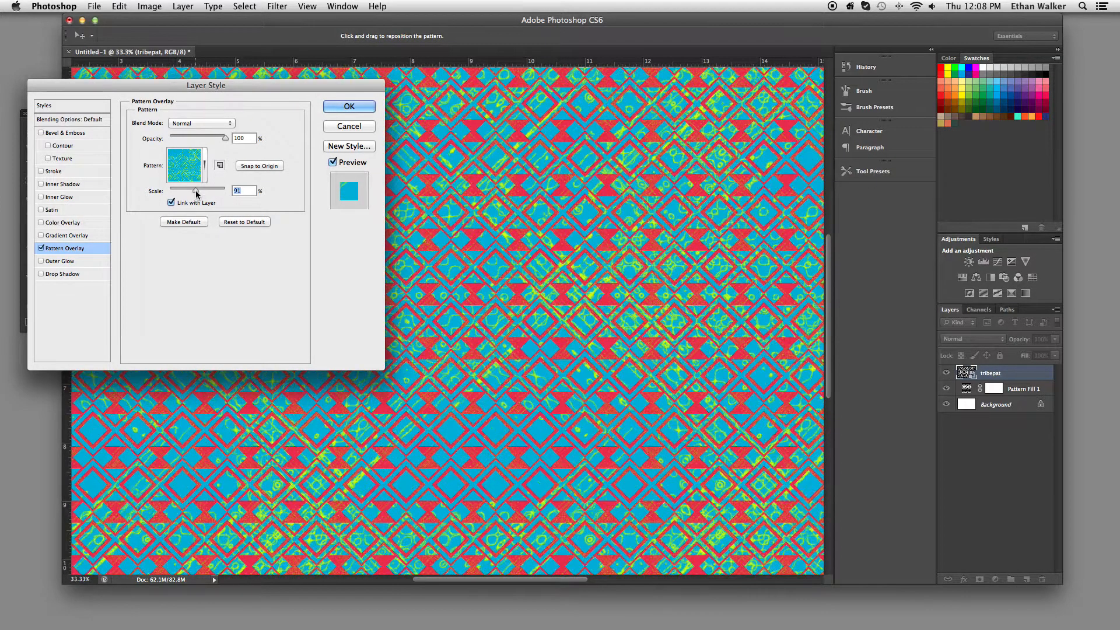
pyautogui.moveTo(200, 189); pyautogui.dragTo(191, 189)
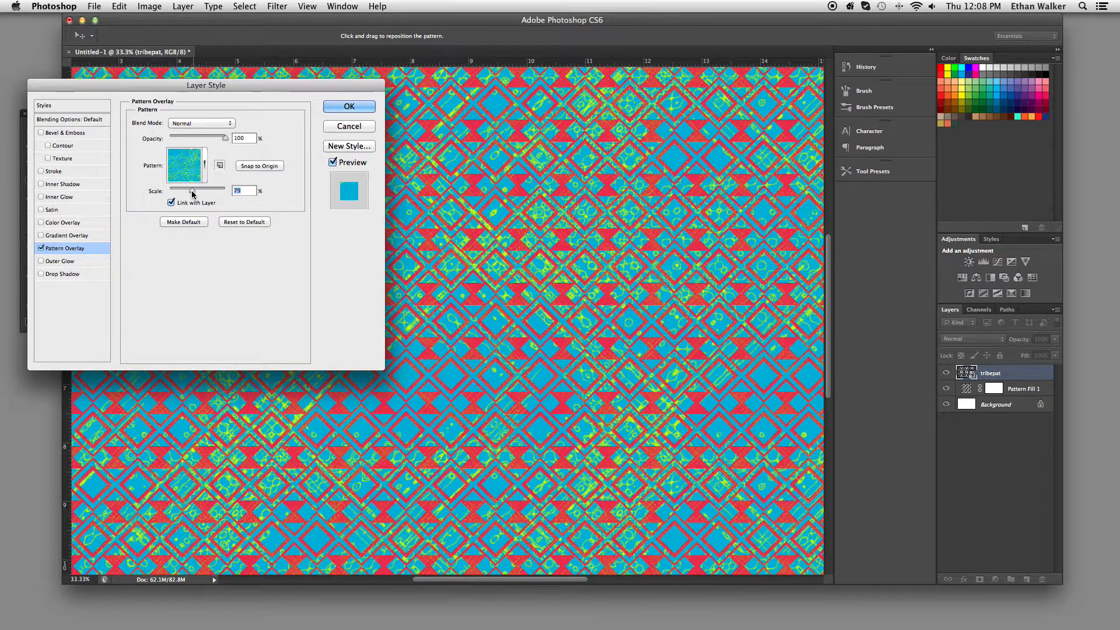
pyautogui.moveTo(196, 189); pyautogui.dragTo(181, 189)
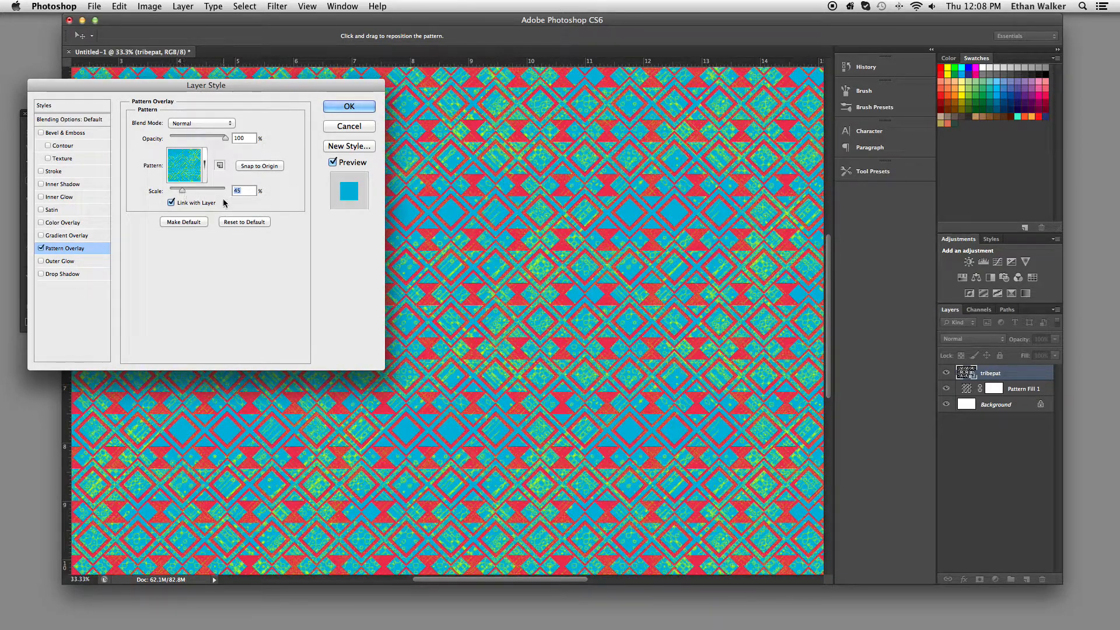
pyautogui.click(348, 106)
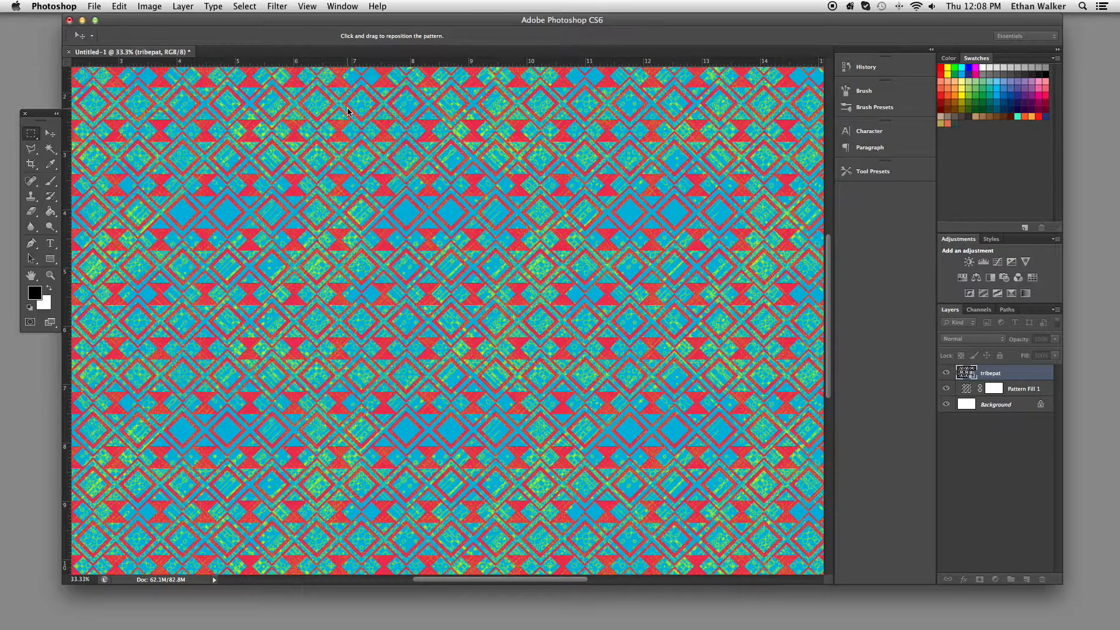